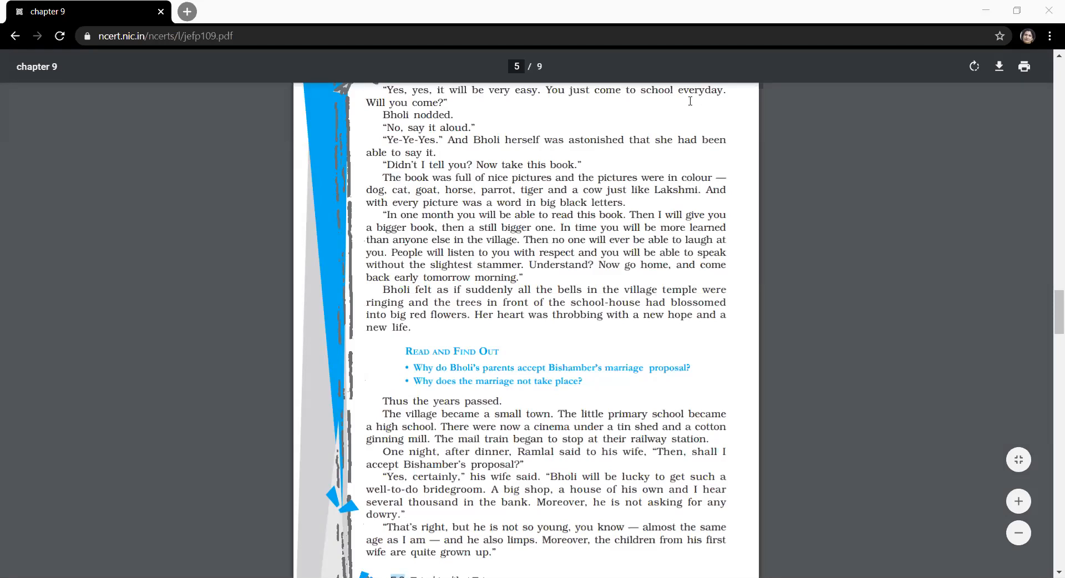
pyautogui.moveTo(603, 81)
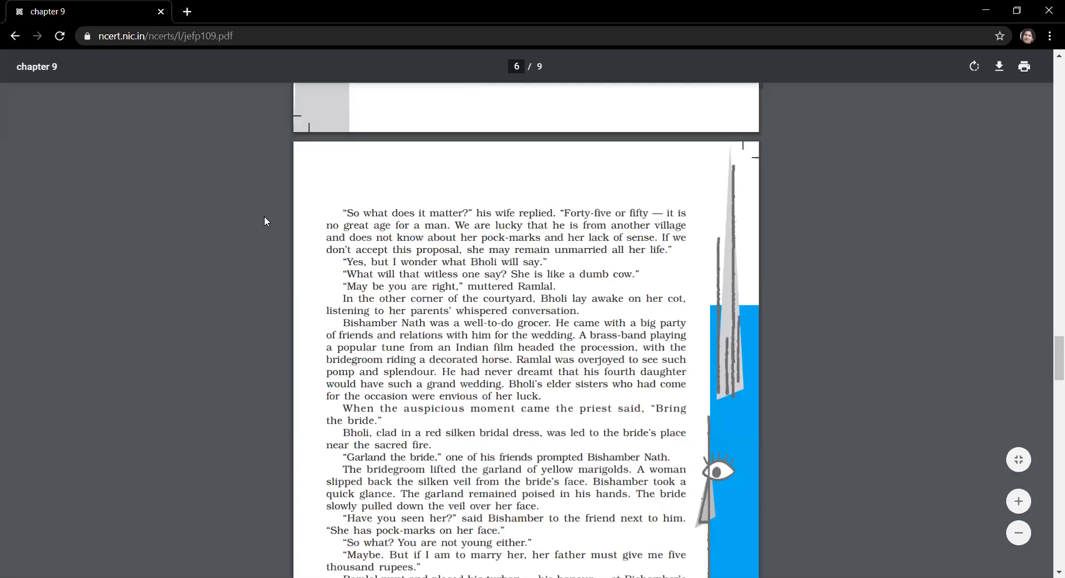
pyautogui.scroll(-3)
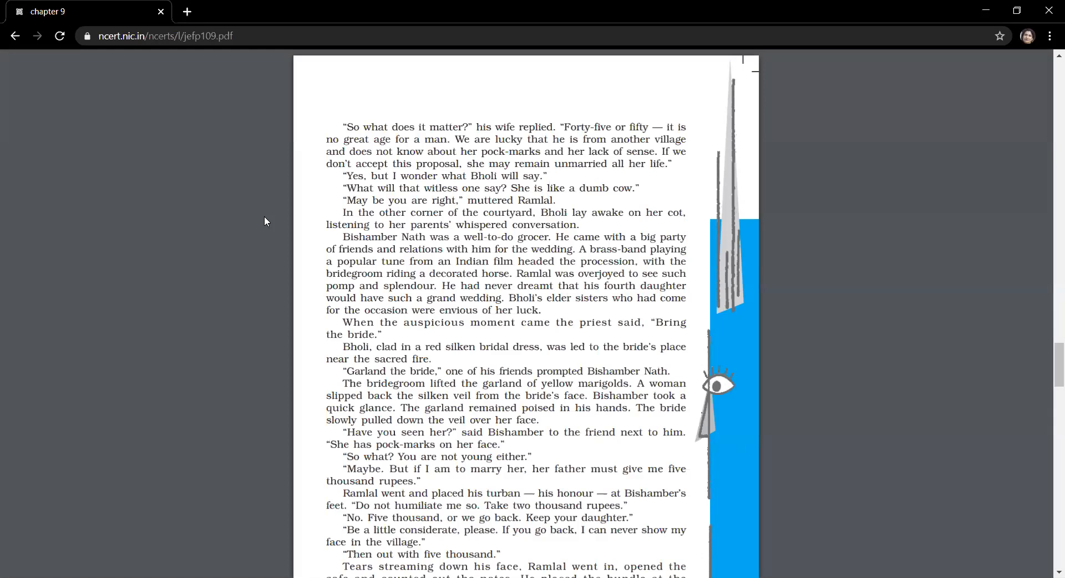
pyautogui.moveTo(551, 103)
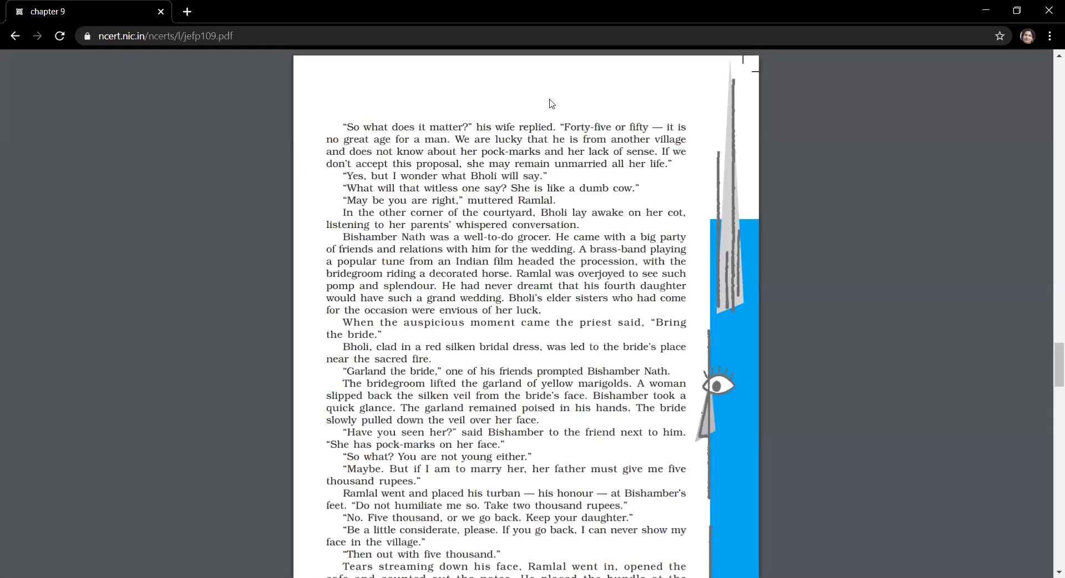
pyautogui.moveTo(566, 87)
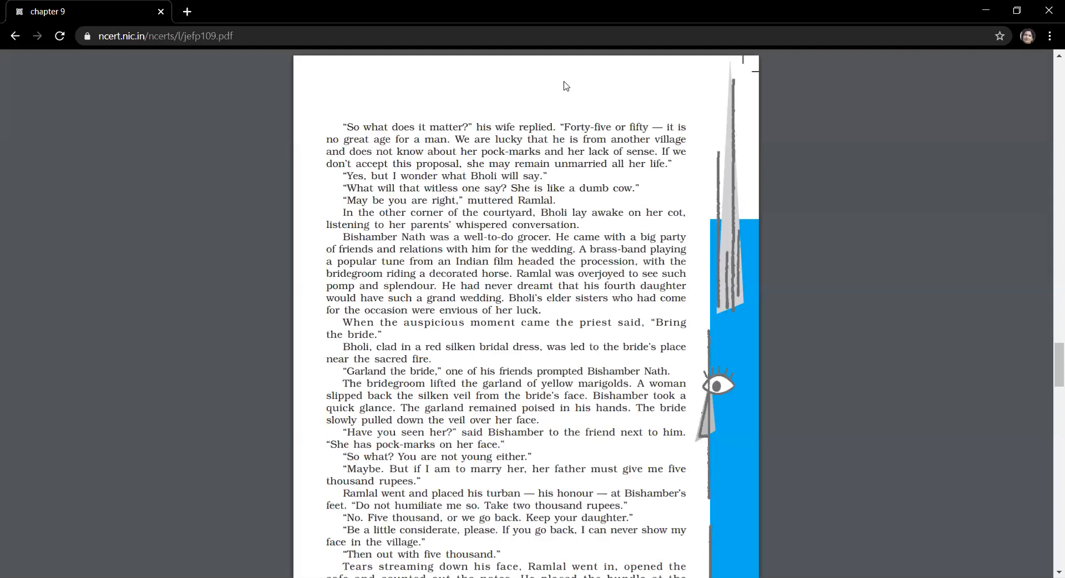
pyautogui.scroll(-3)
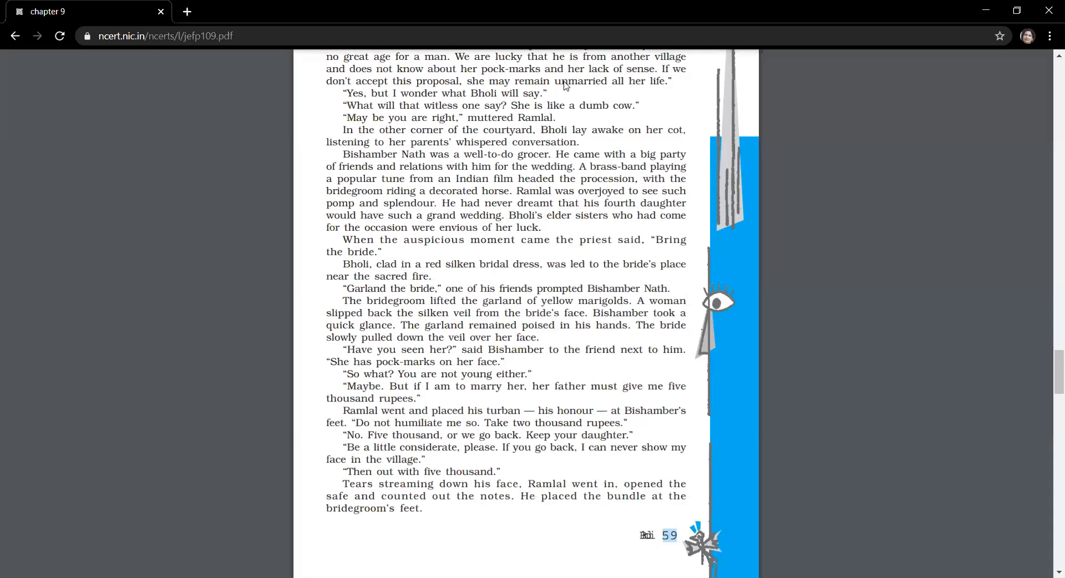
pyautogui.scroll(-3)
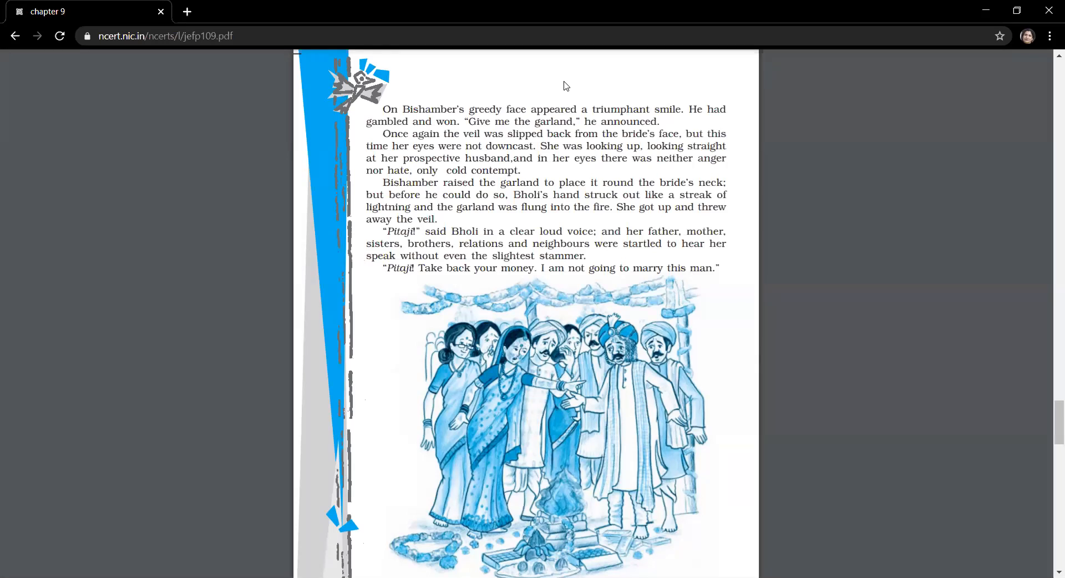
pyautogui.moveTo(679, 179)
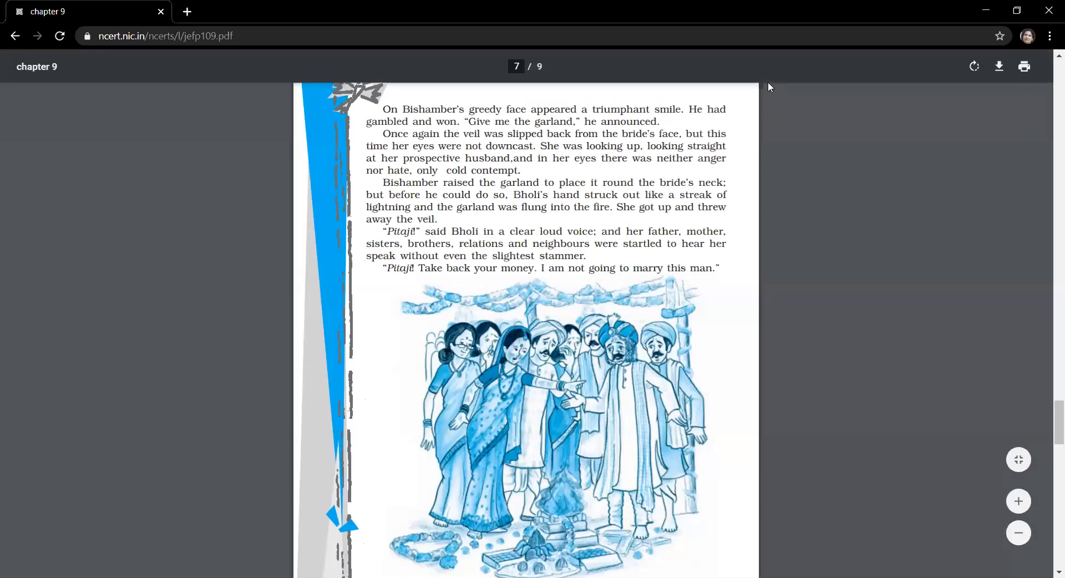
pyautogui.moveTo(635, 82)
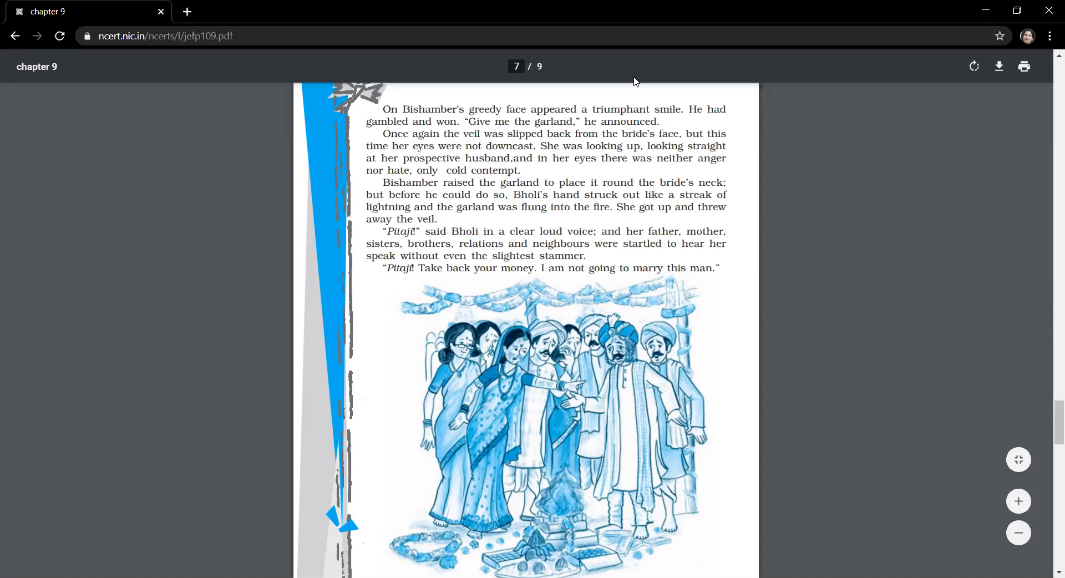
pyautogui.moveTo(303, 322)
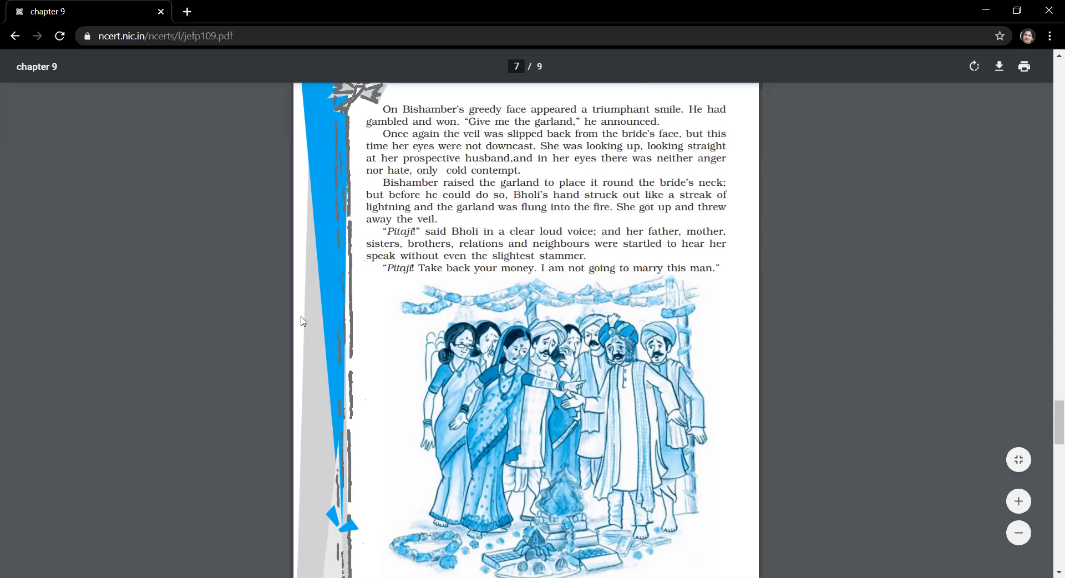
pyautogui.moveTo(287, 333)
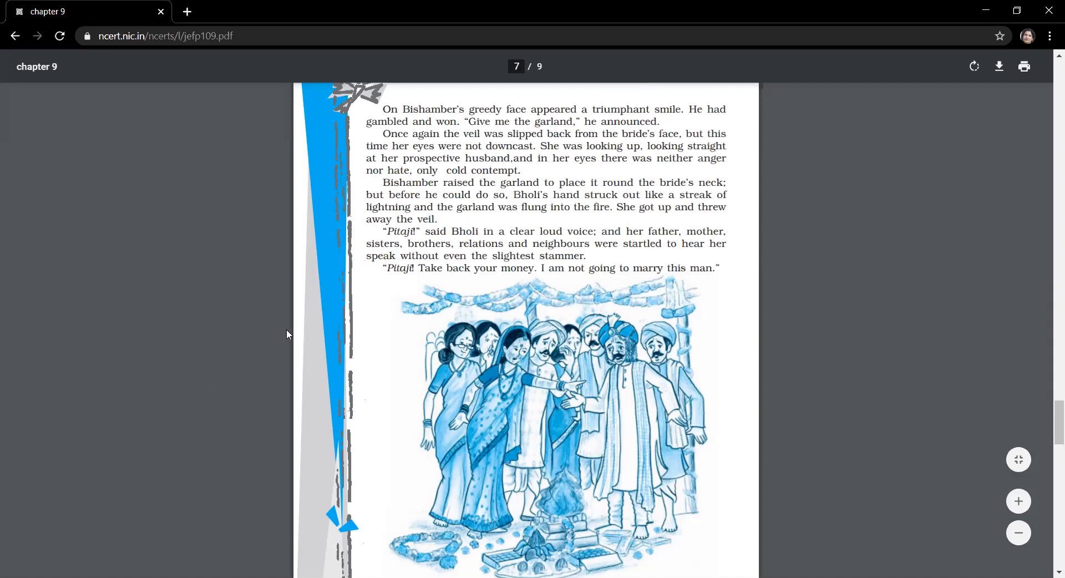
pyautogui.scroll(-3)
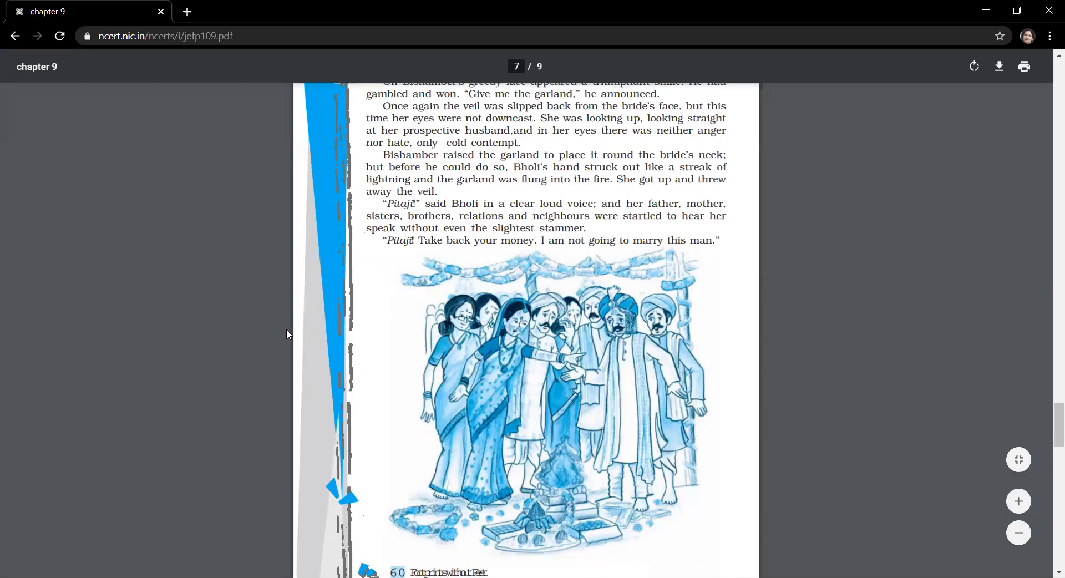
pyautogui.scroll(-3)
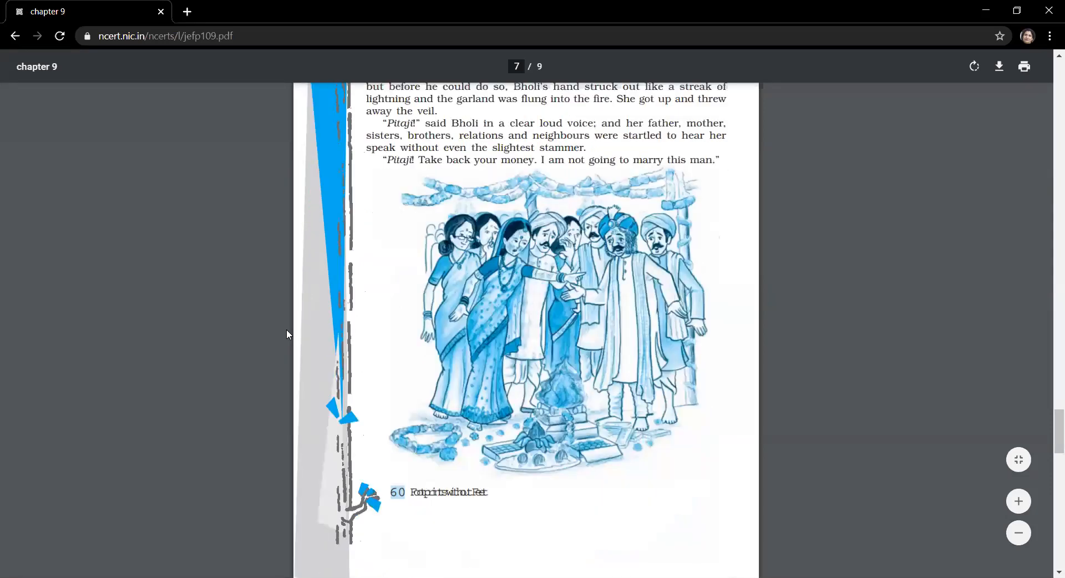
pyautogui.scroll(-3)
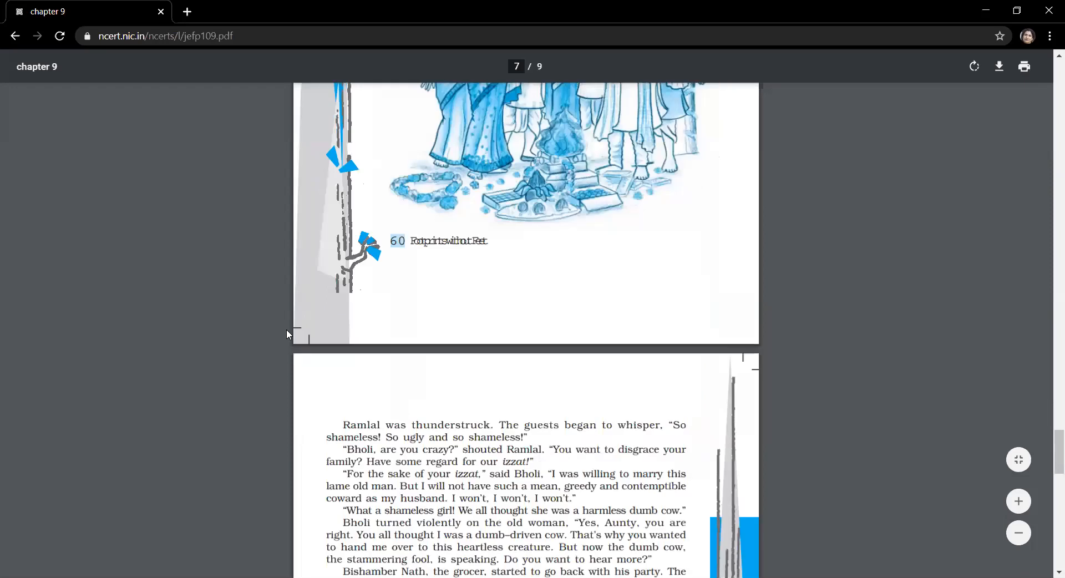
pyautogui.scroll(-3)
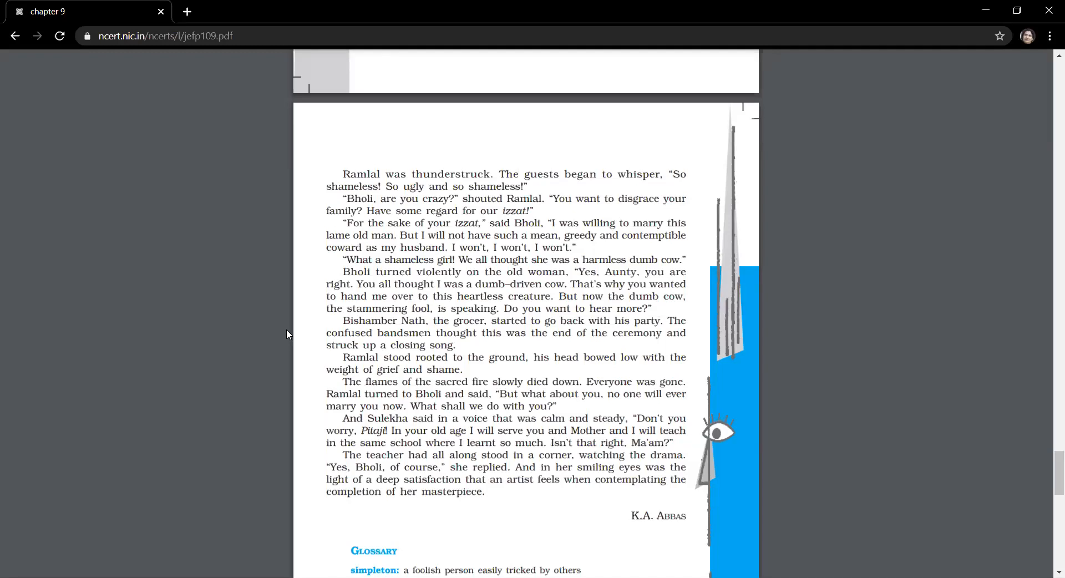
pyautogui.scroll(-3)
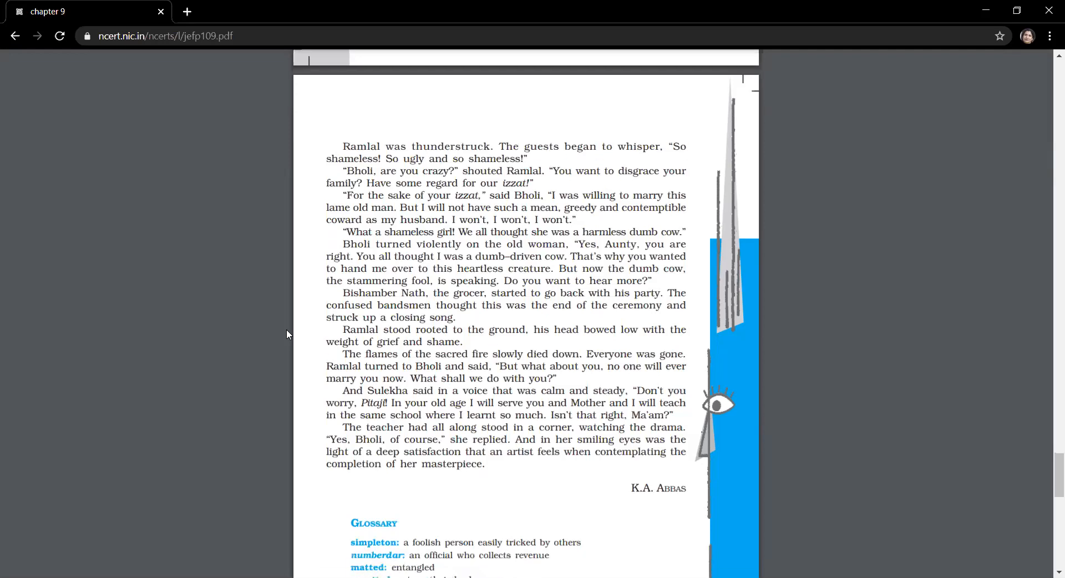
pyautogui.scroll(-3)
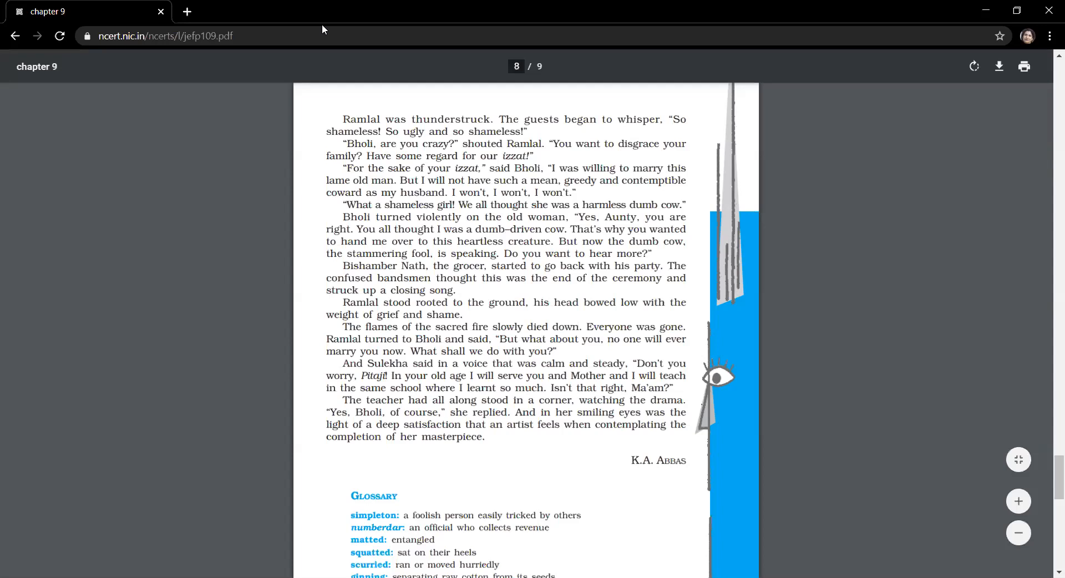
pyautogui.moveTo(870, 12)
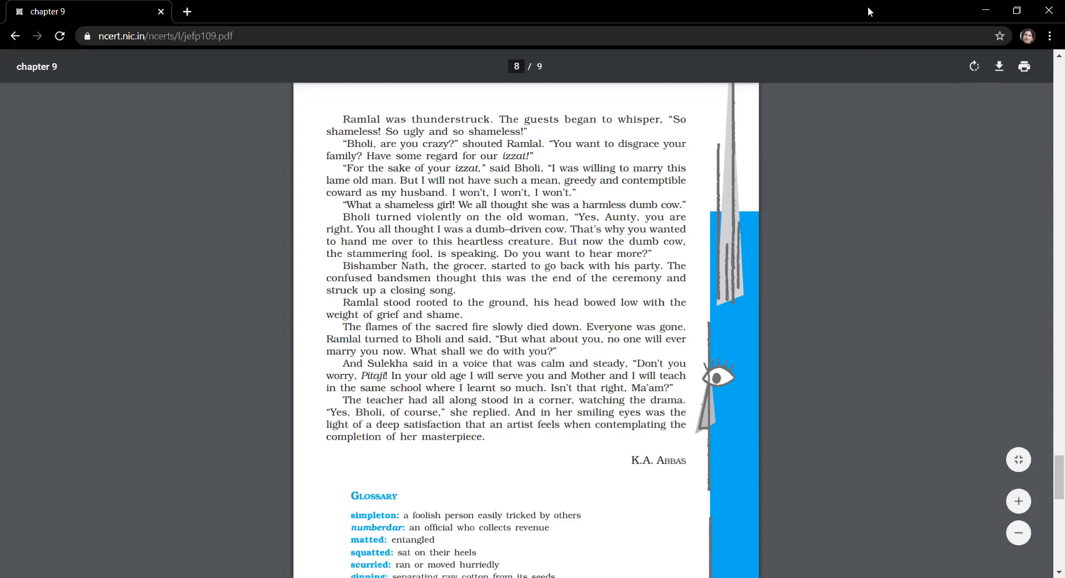